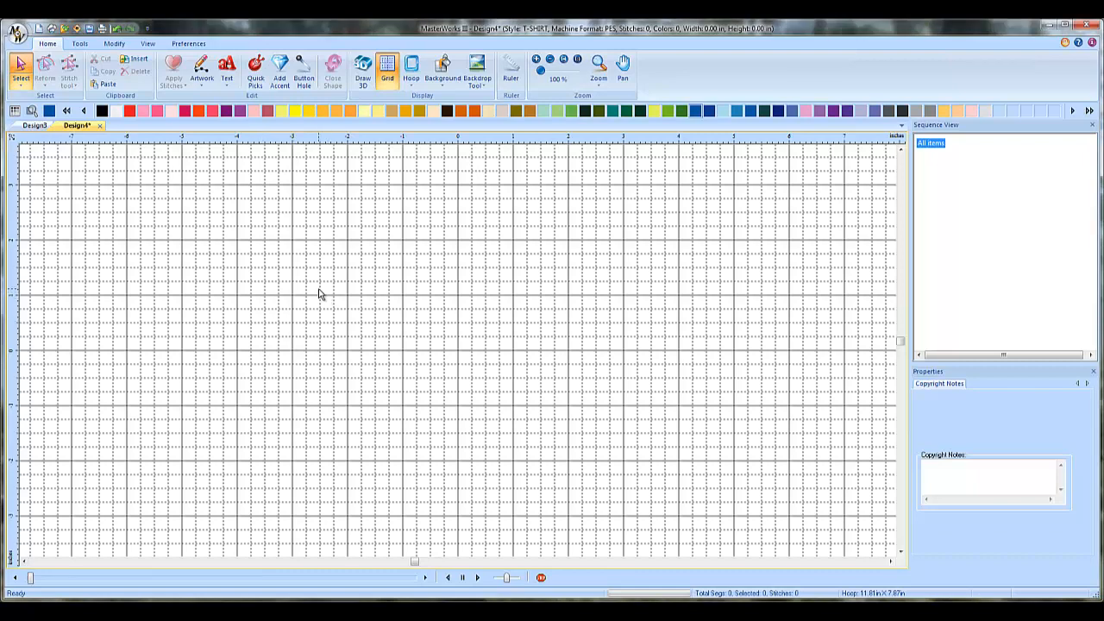
mouse_move(331, 296)
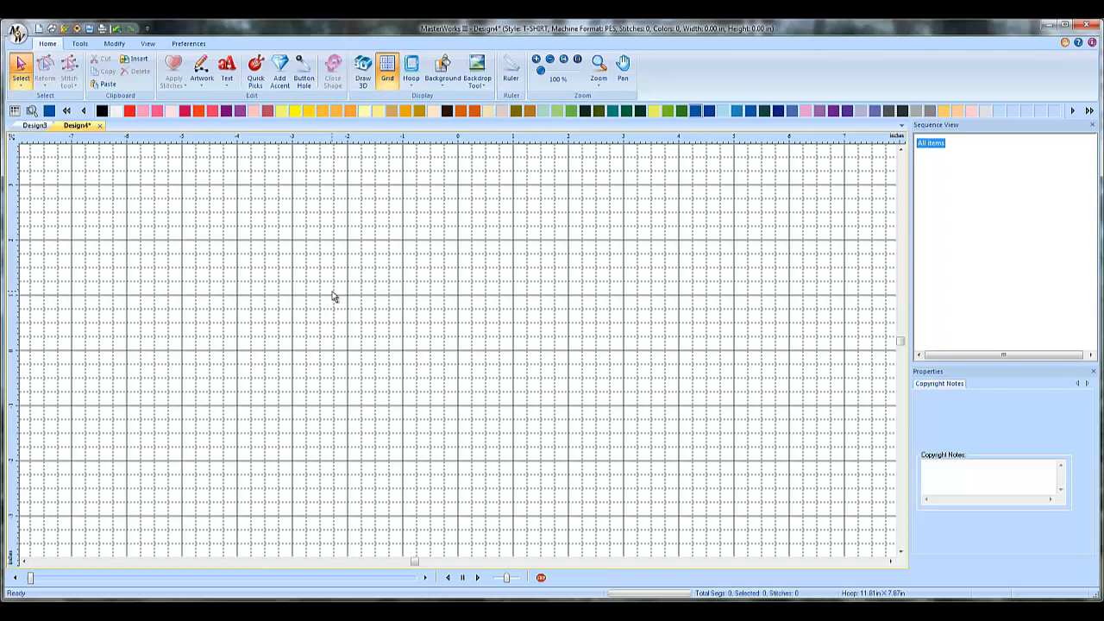
mouse_move(362, 309)
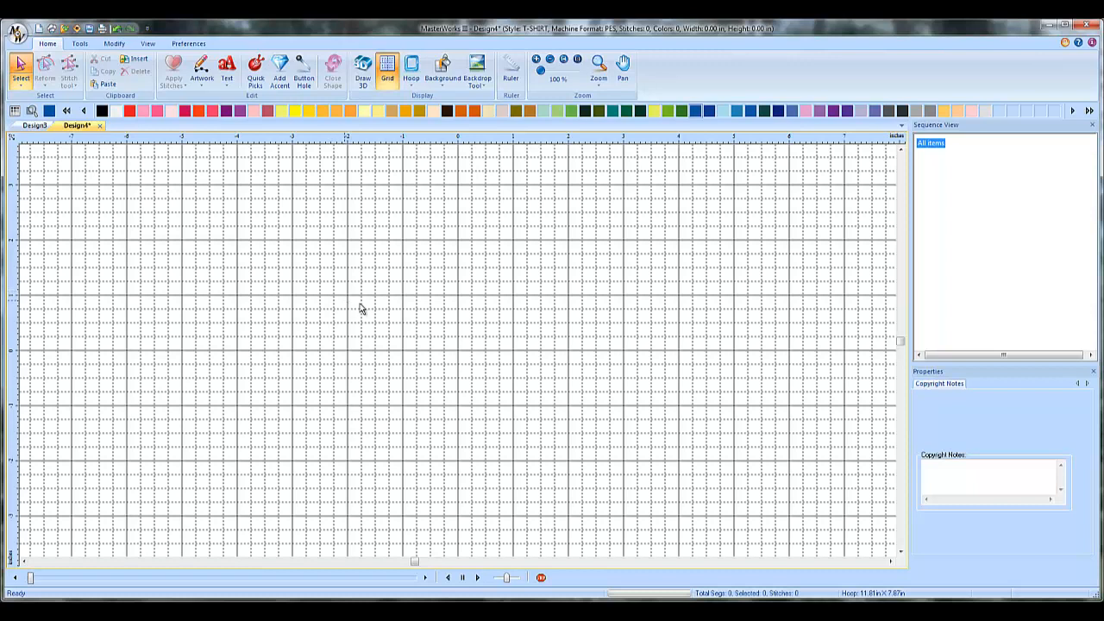
mouse_move(291, 222)
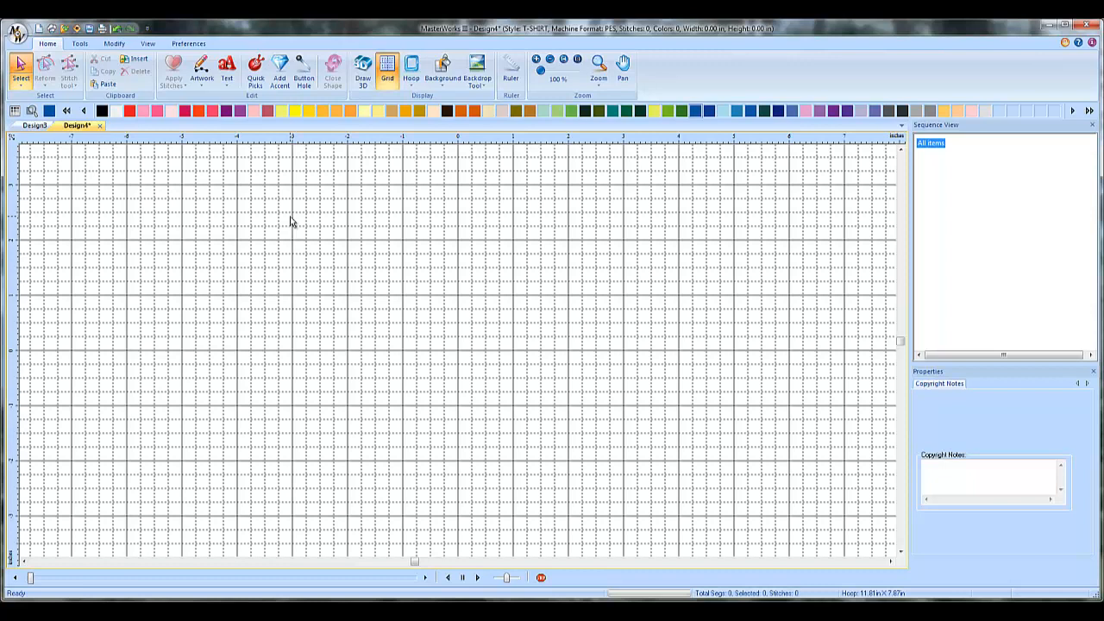
mouse_move(293, 227)
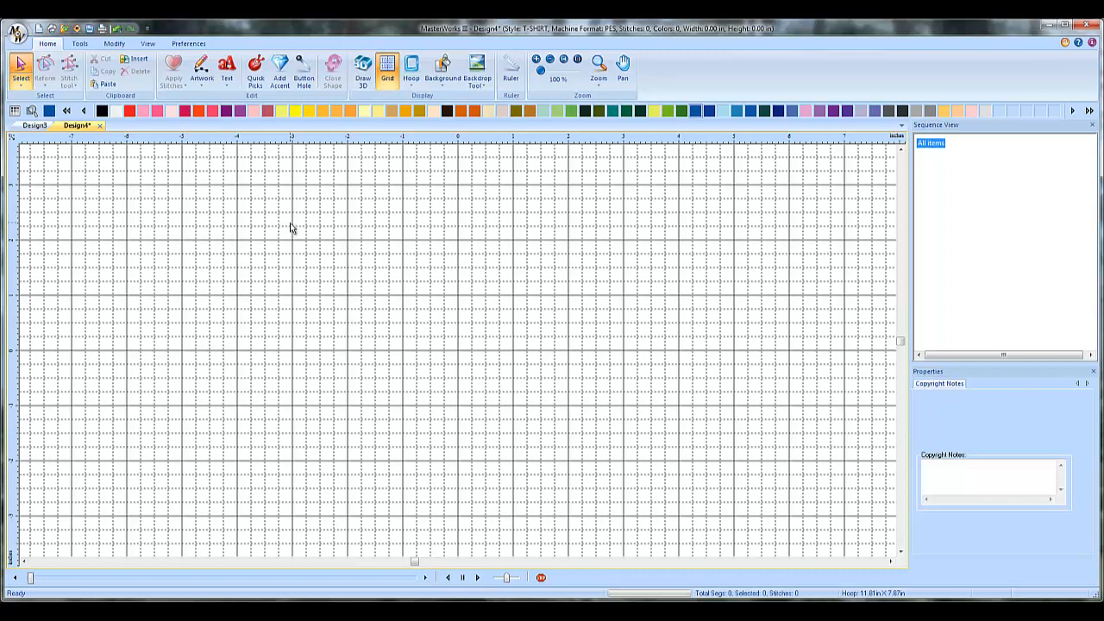
mouse_move(326, 264)
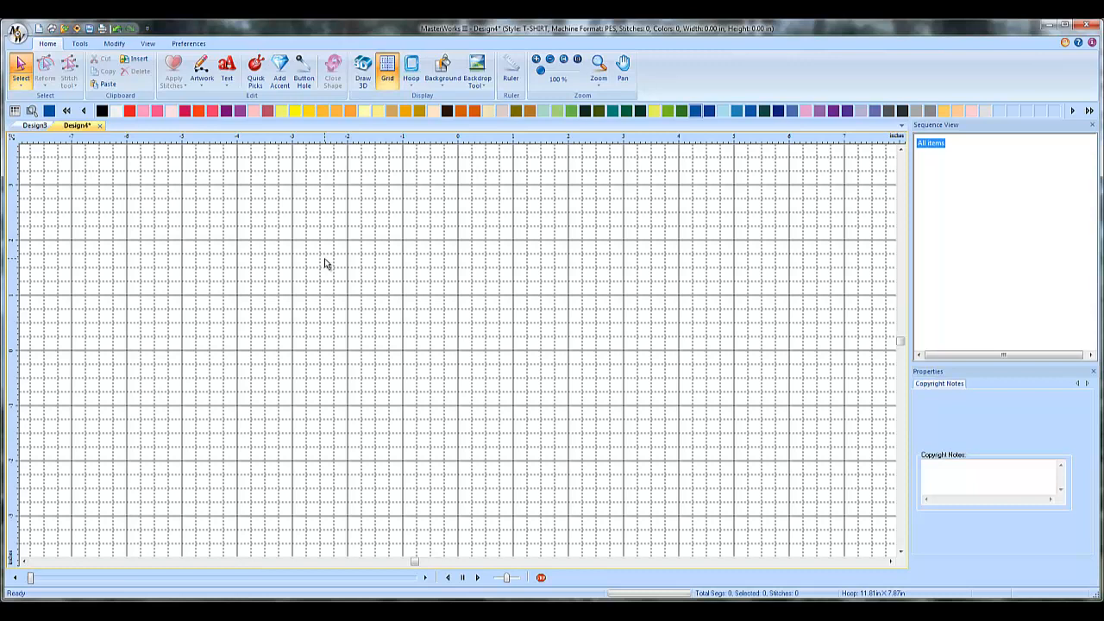
mouse_move(311, 254)
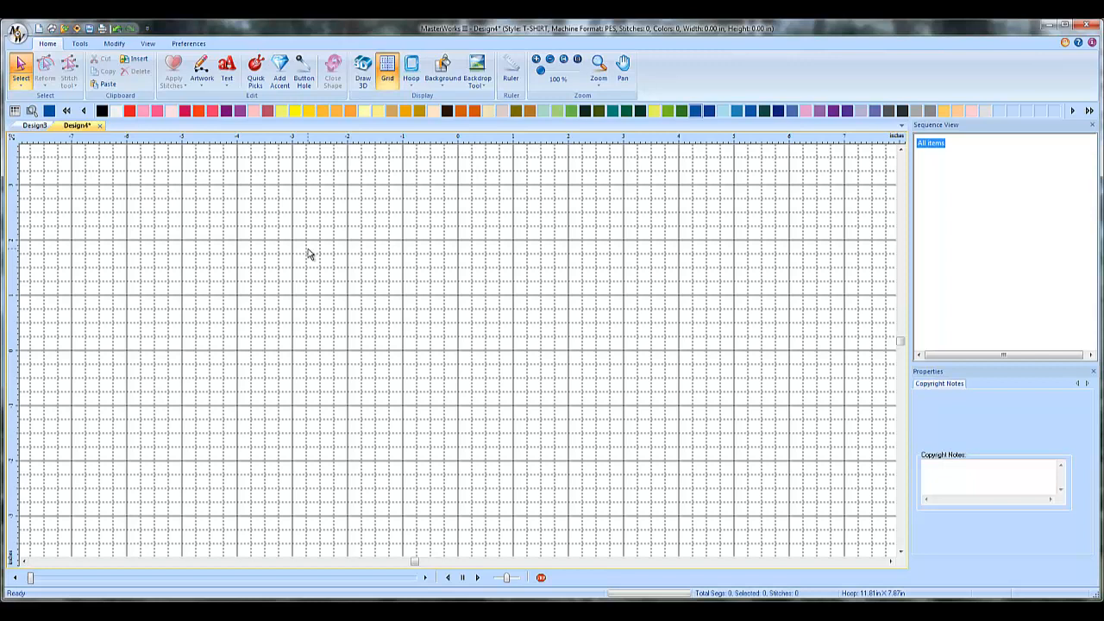
mouse_move(308, 253)
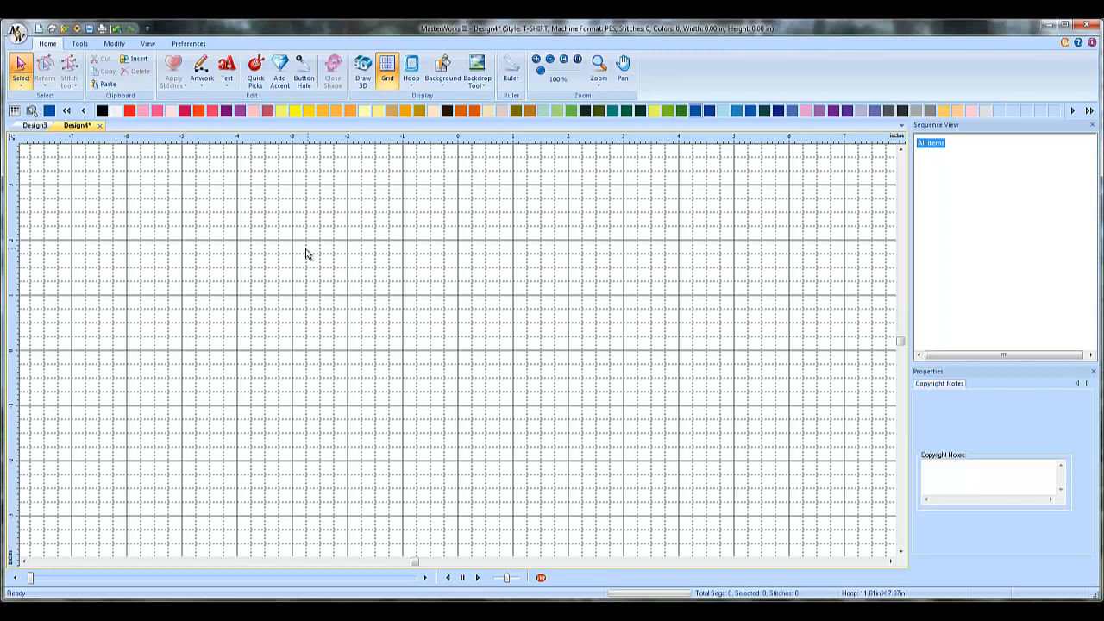
Add a straight blue lettering object reading 'What is a working file?' on two lines.
click(227, 69)
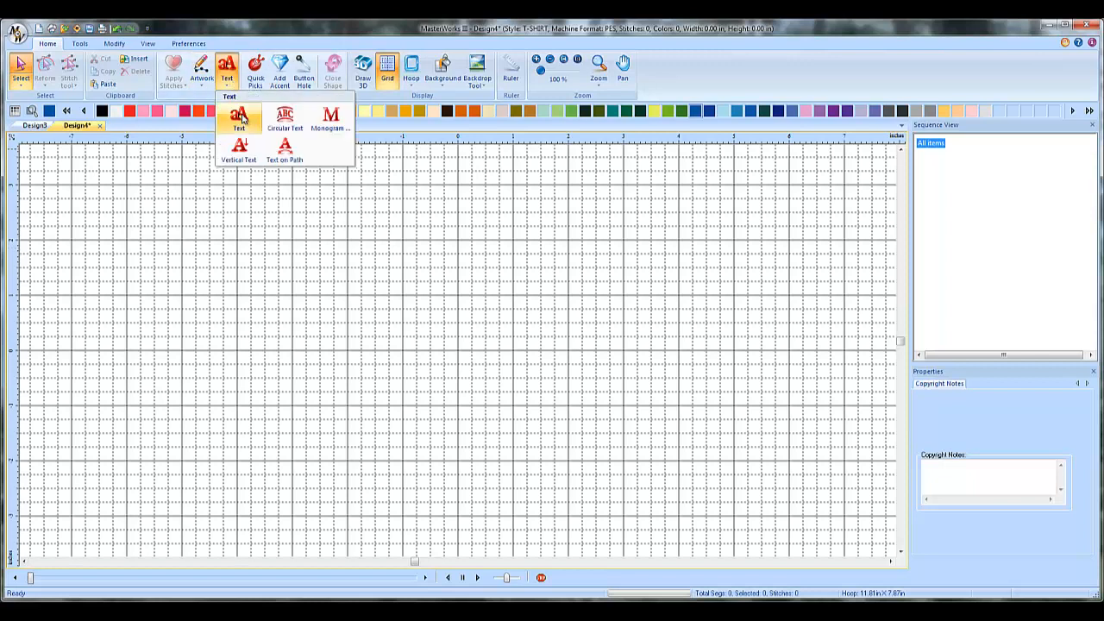
click(239, 121)
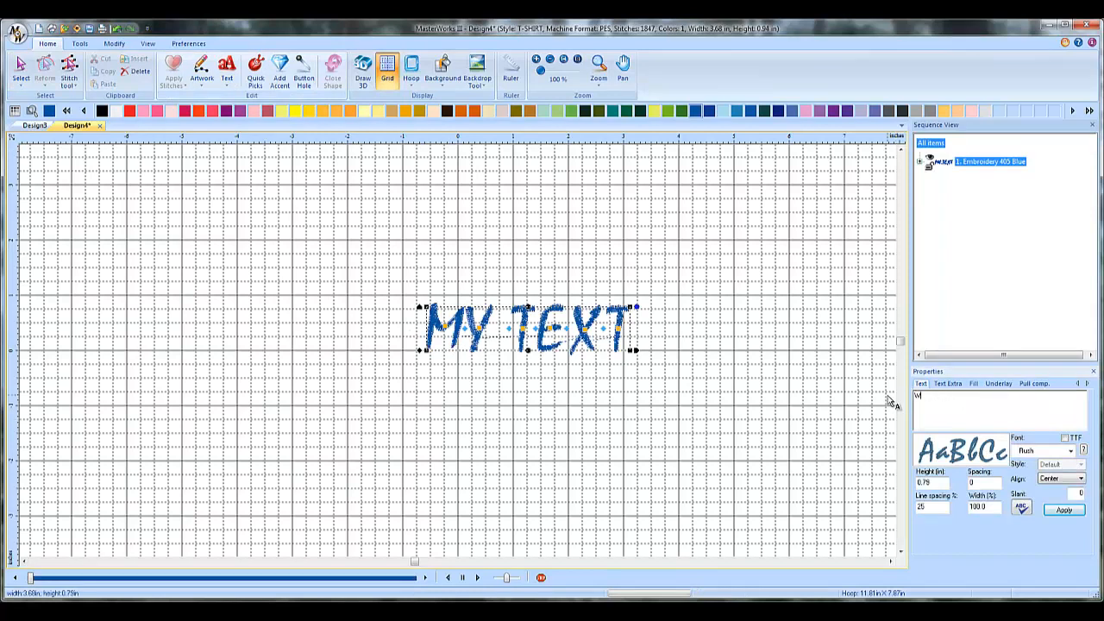
text(hat is a)
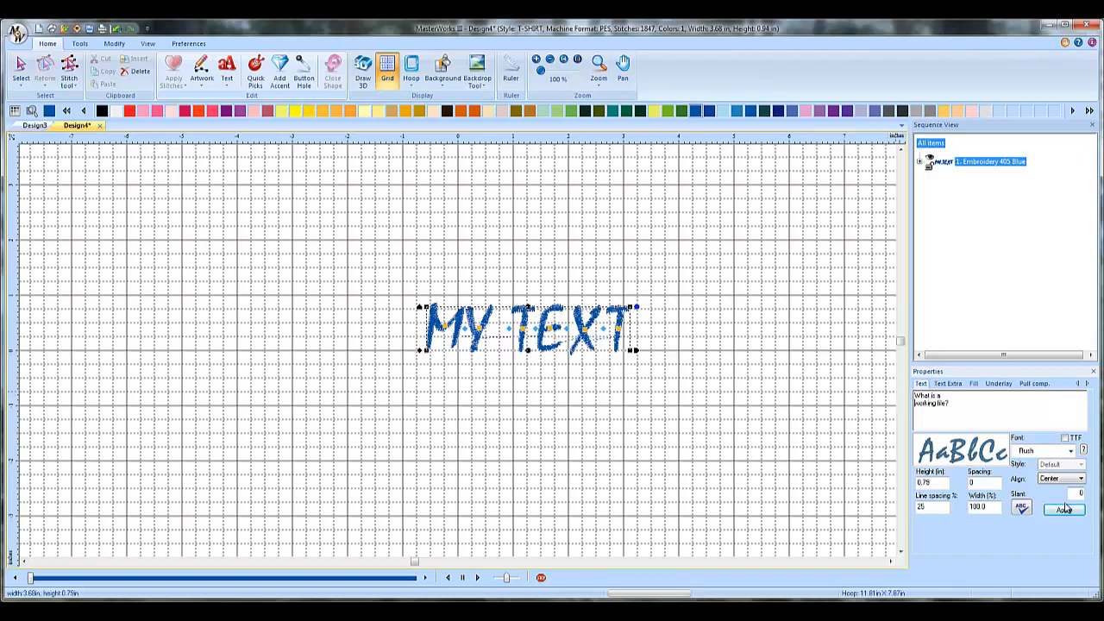
click(1063, 508)
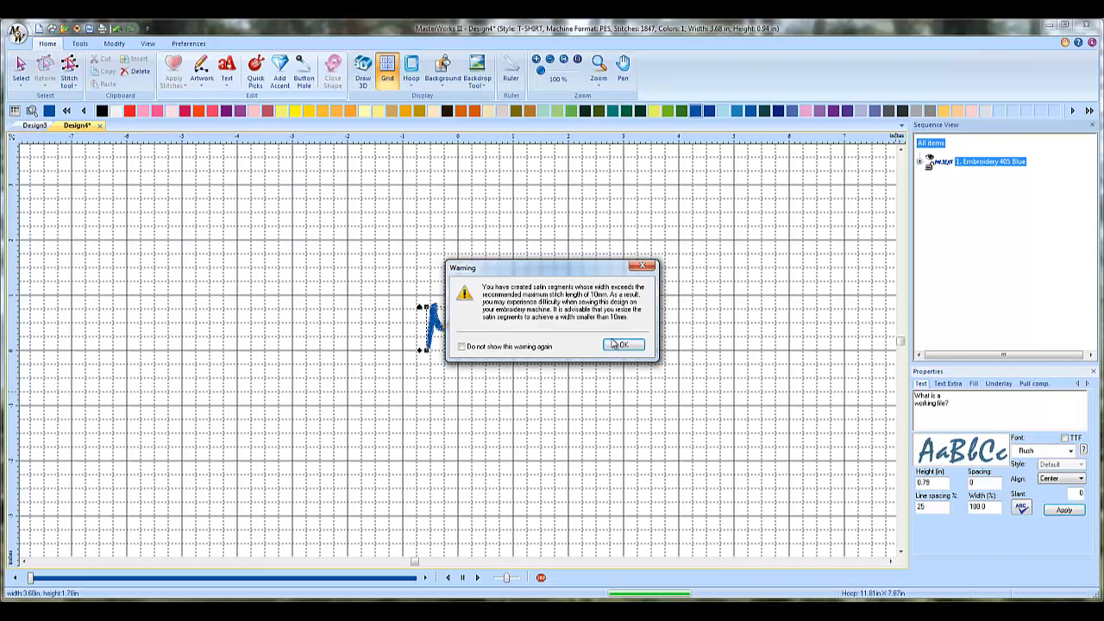
click(622, 344)
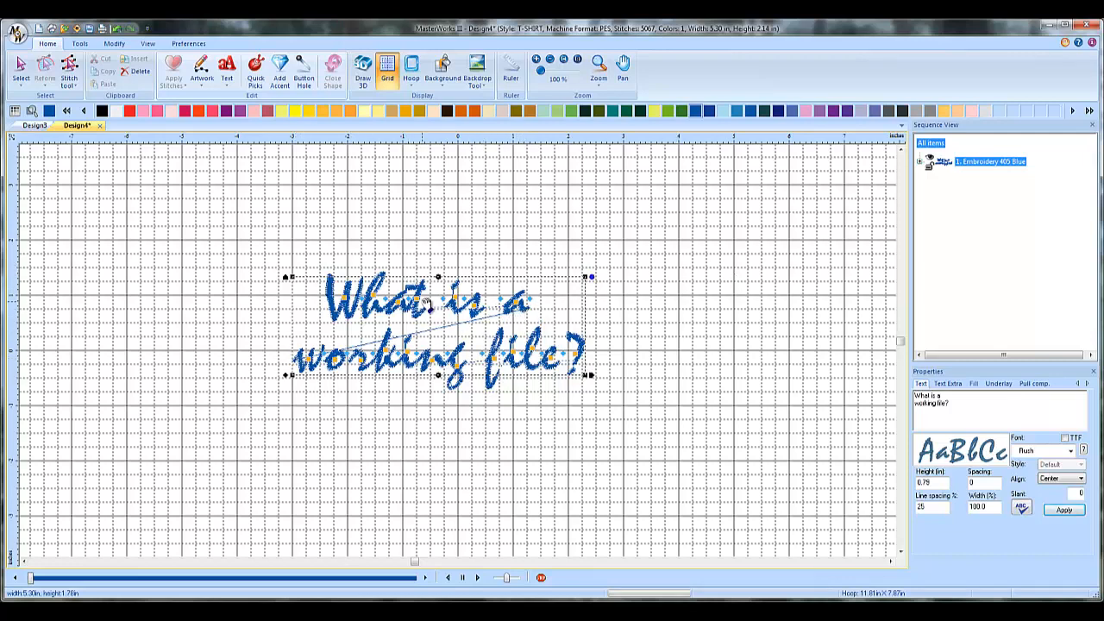
Drag a corner handle to enlarge the lettering and dismiss the stitch length warnings.
drag(435, 323, 435, 302)
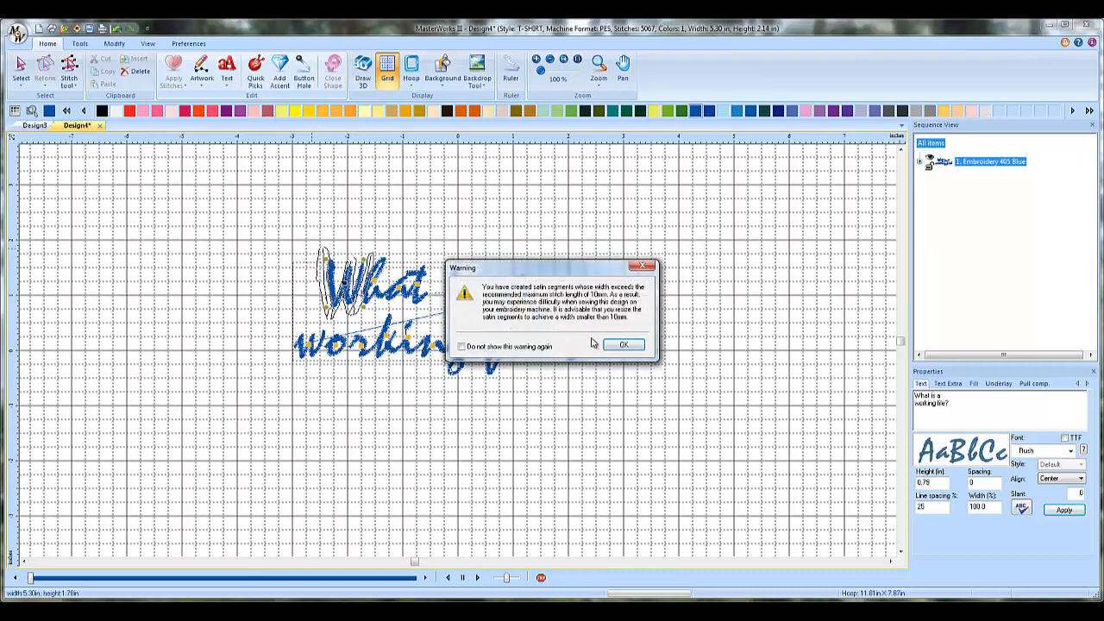
click(622, 344)
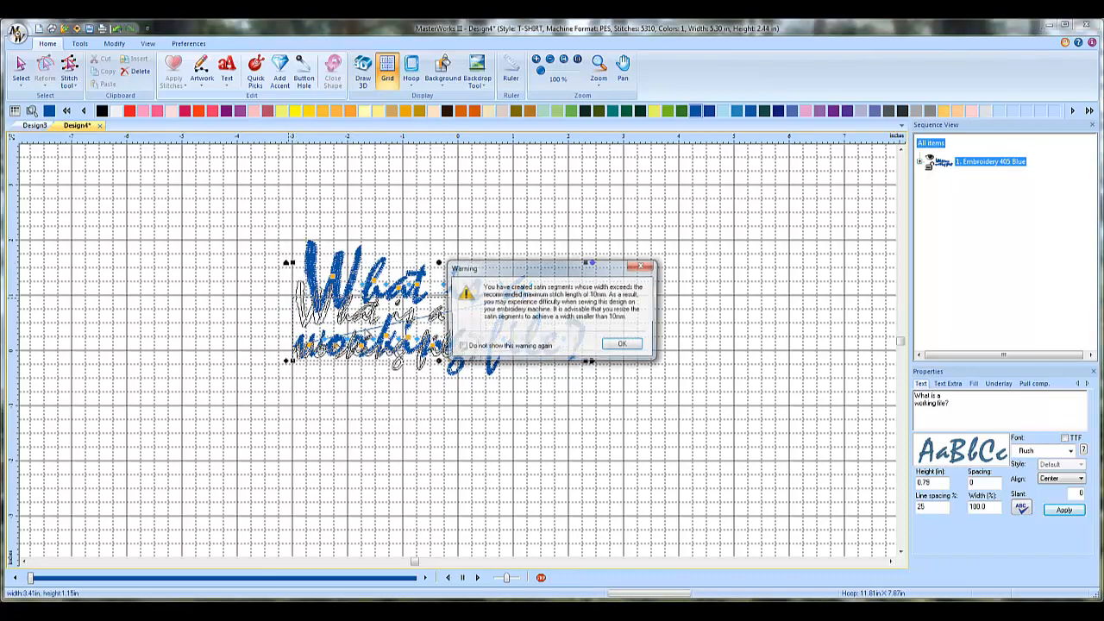
click(622, 343)
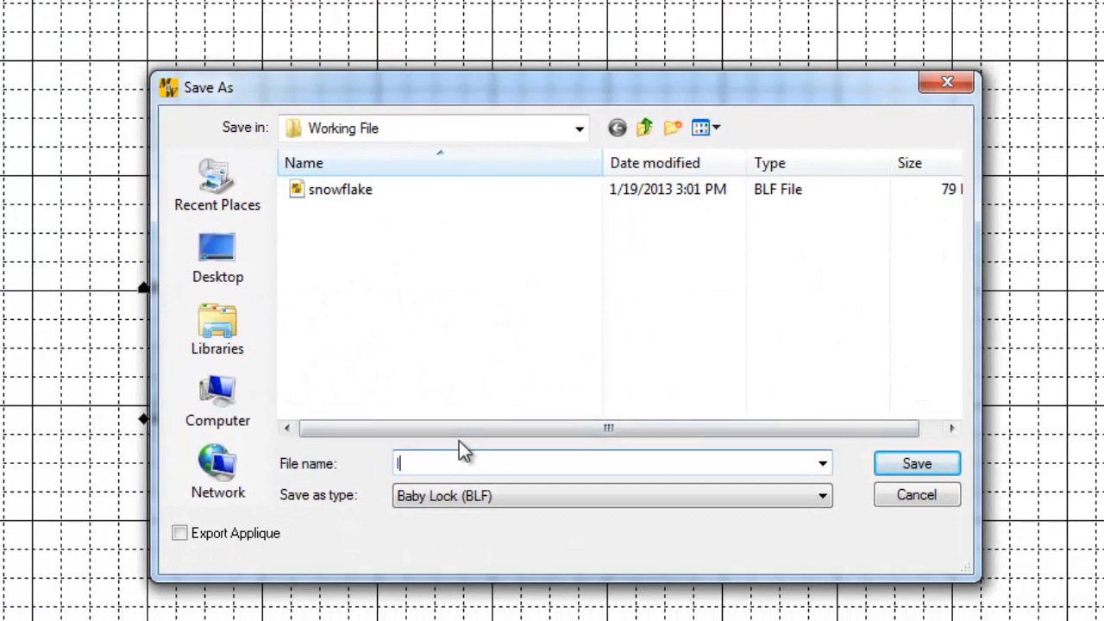
Save the design as the BLF working file 'letteringvideo' in the Working File folder.
text(letteringvideo)
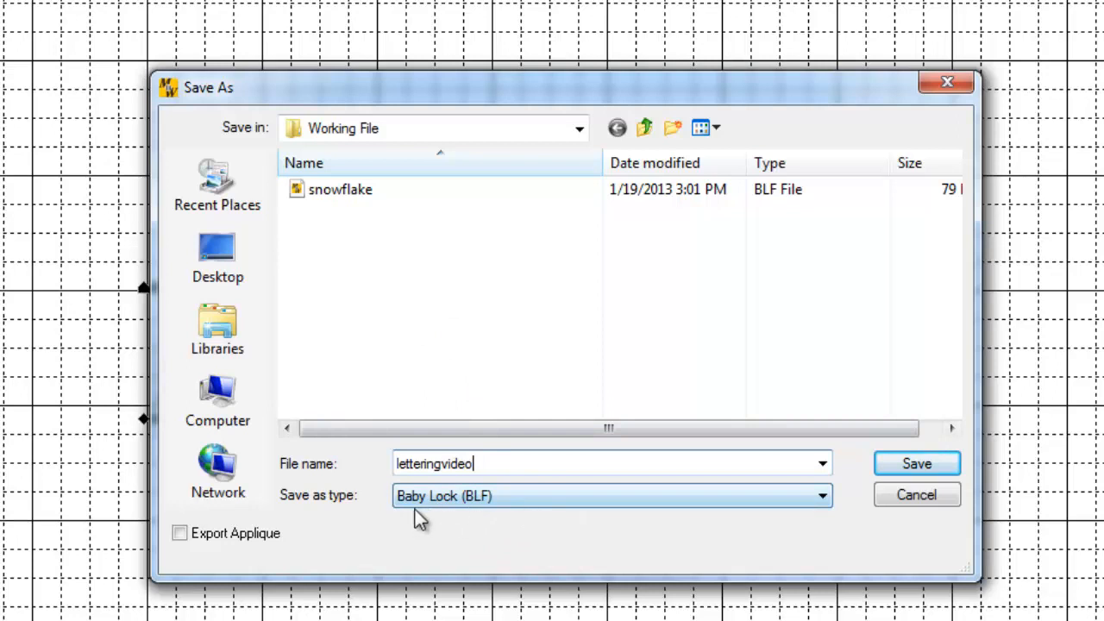
mouse_move(522, 509)
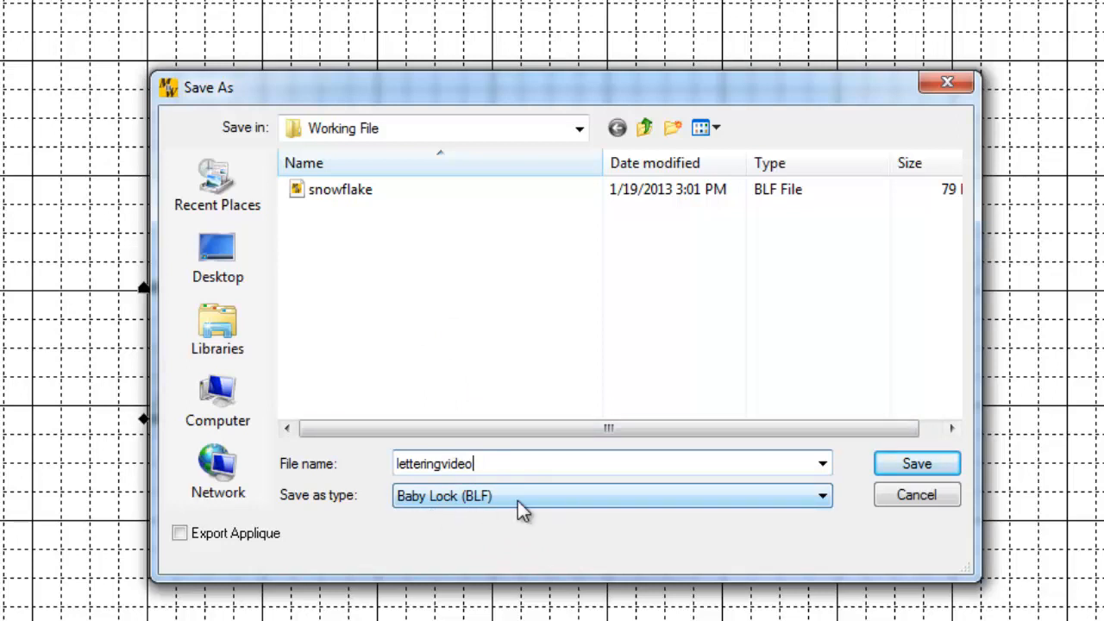
mouse_move(617, 505)
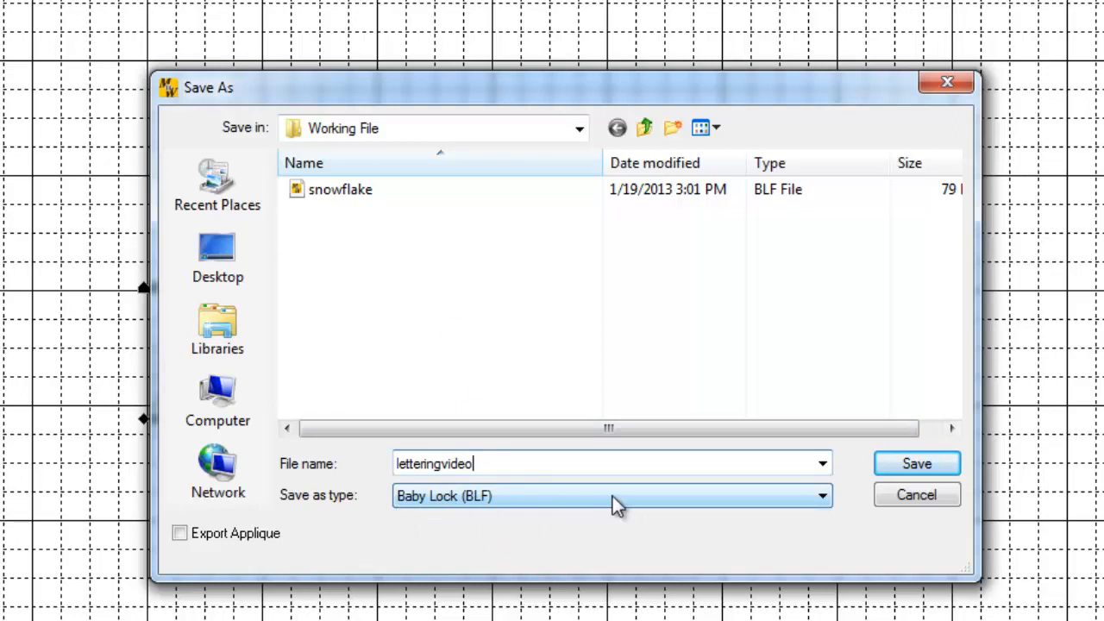
mouse_move(531, 509)
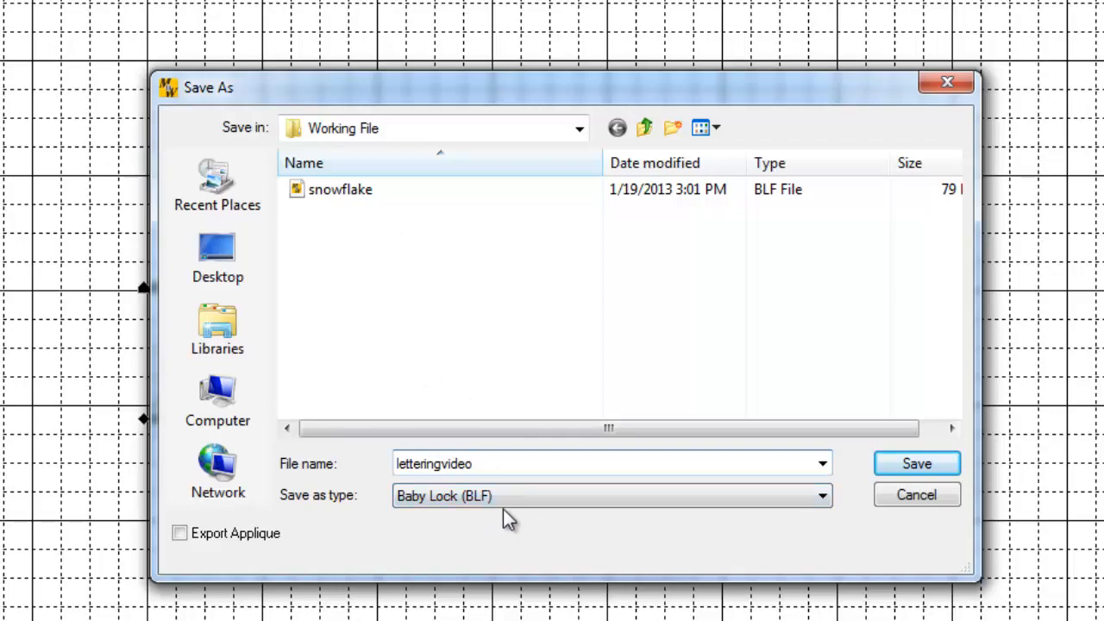
click(916, 463)
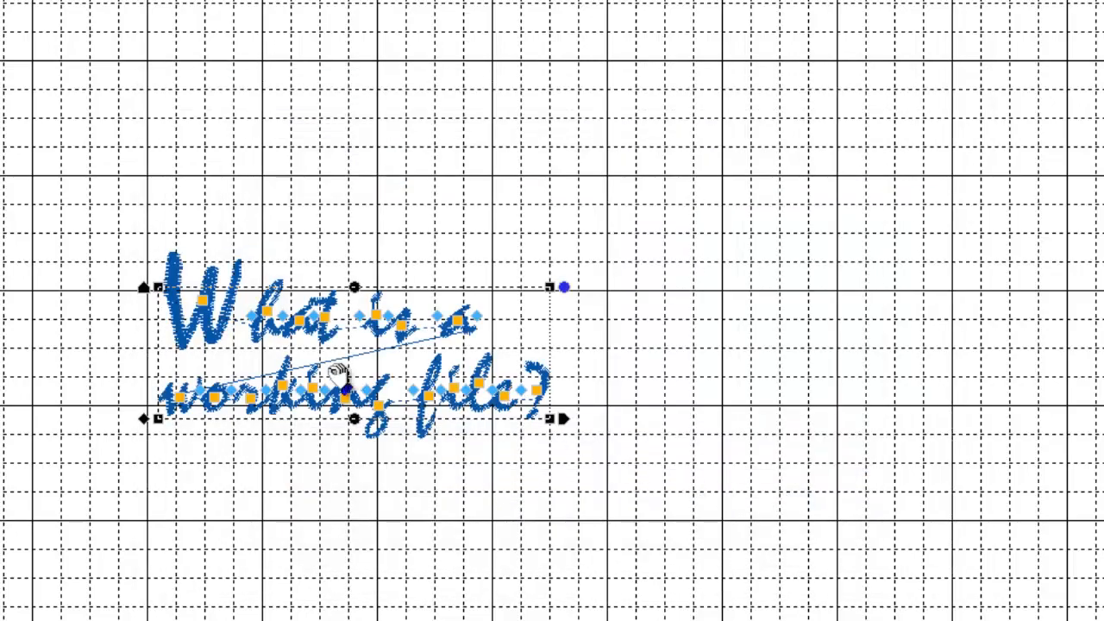
Save a PES v9 copy, letteringvideo.pes, alongside the BLF file.
click(101, 110)
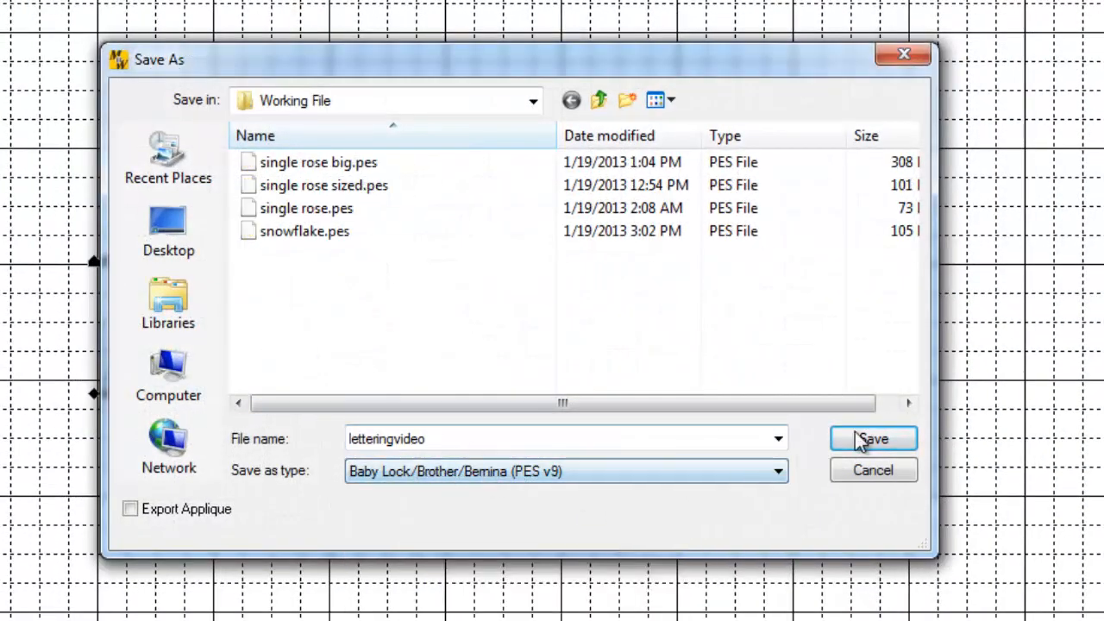
click(872, 439)
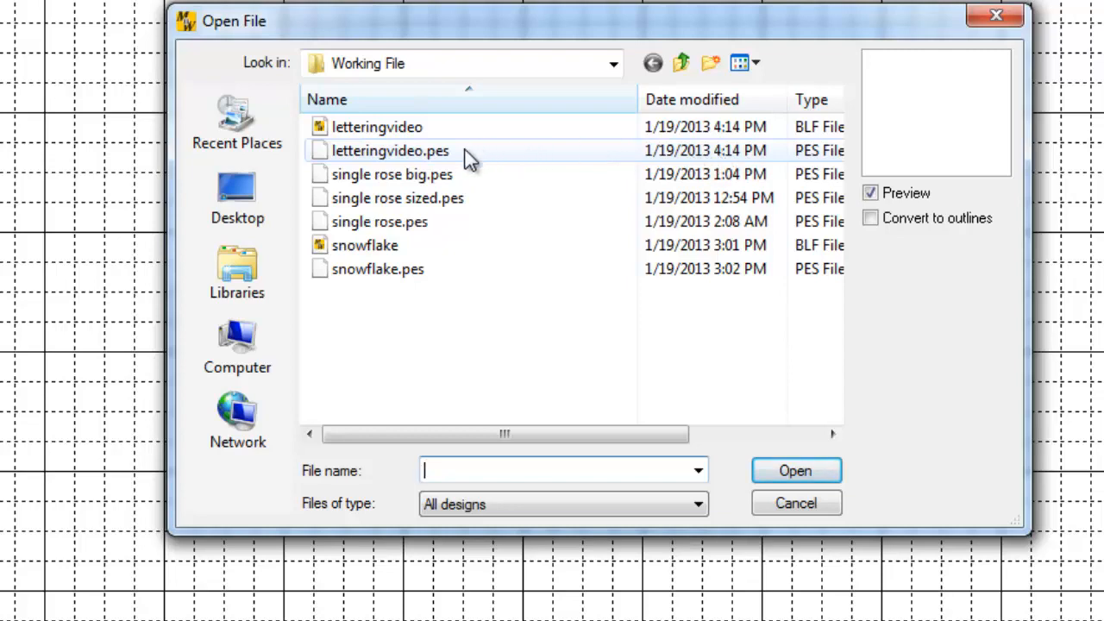
Reopen letteringvideo.pes and drag a corner handle inward to shrink the lettering slightly.
click(390, 150)
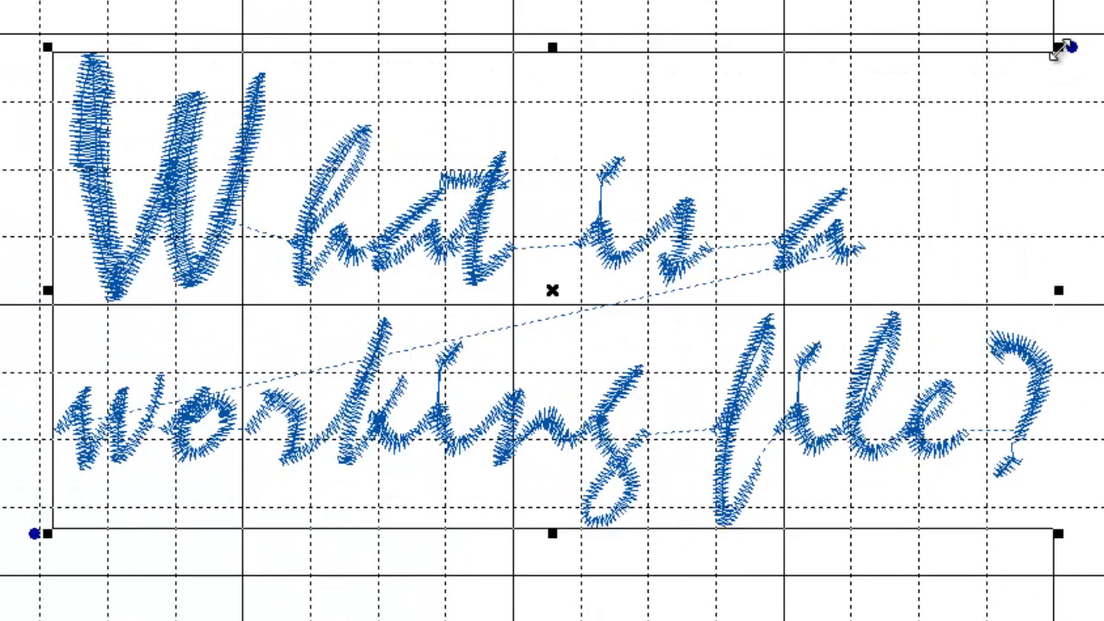
drag(1069, 47, 957, 64)
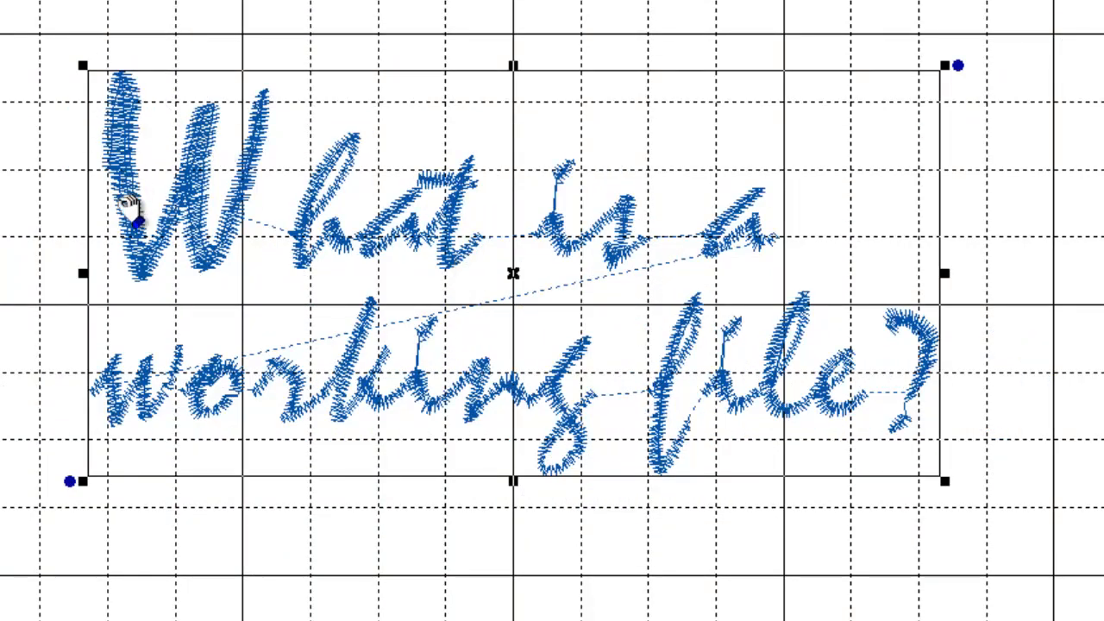
mouse_move(552, 298)
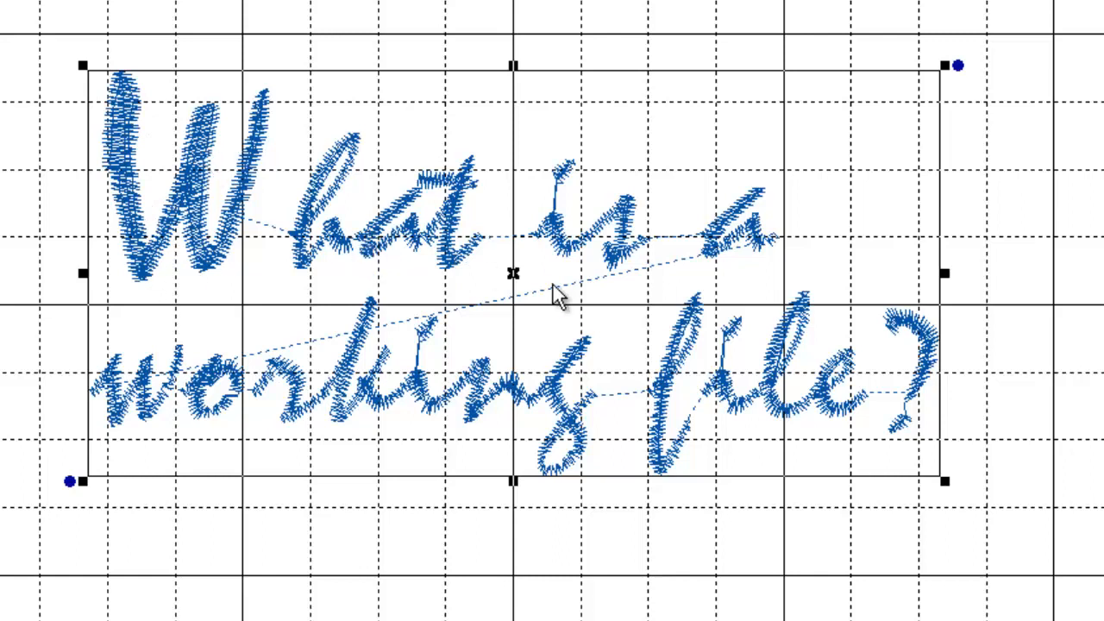
mouse_move(258, 276)
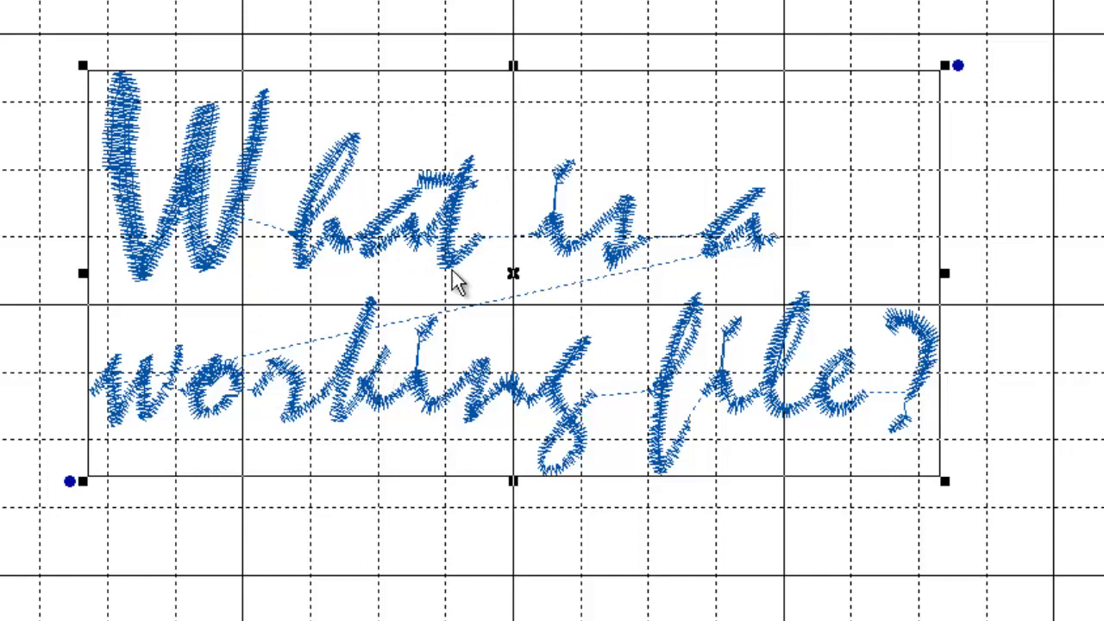
mouse_move(444, 298)
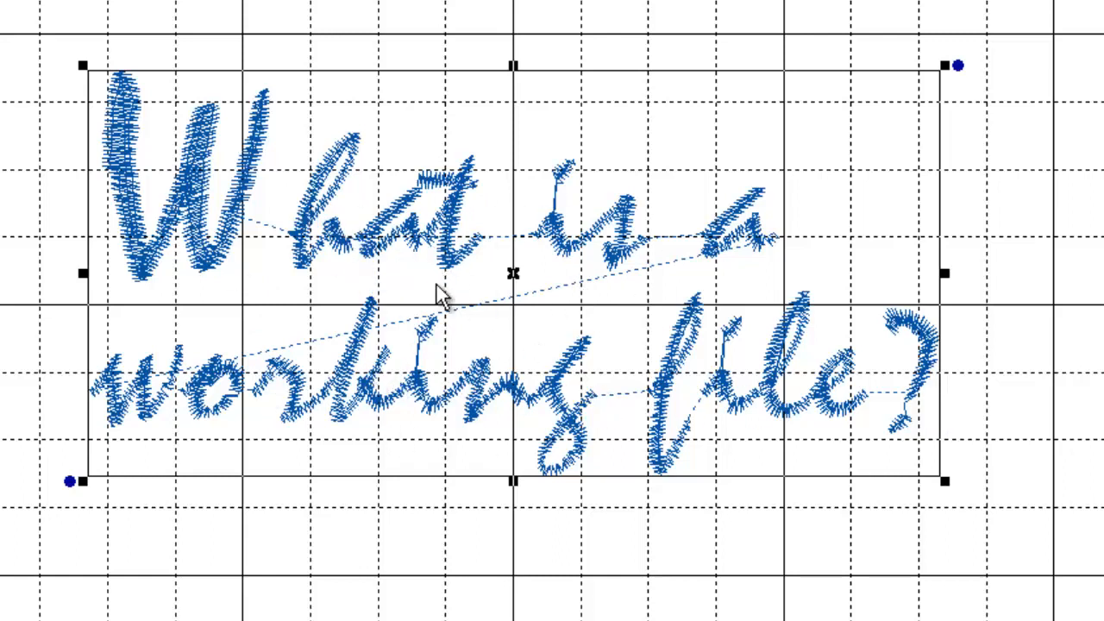
mouse_move(530, 276)
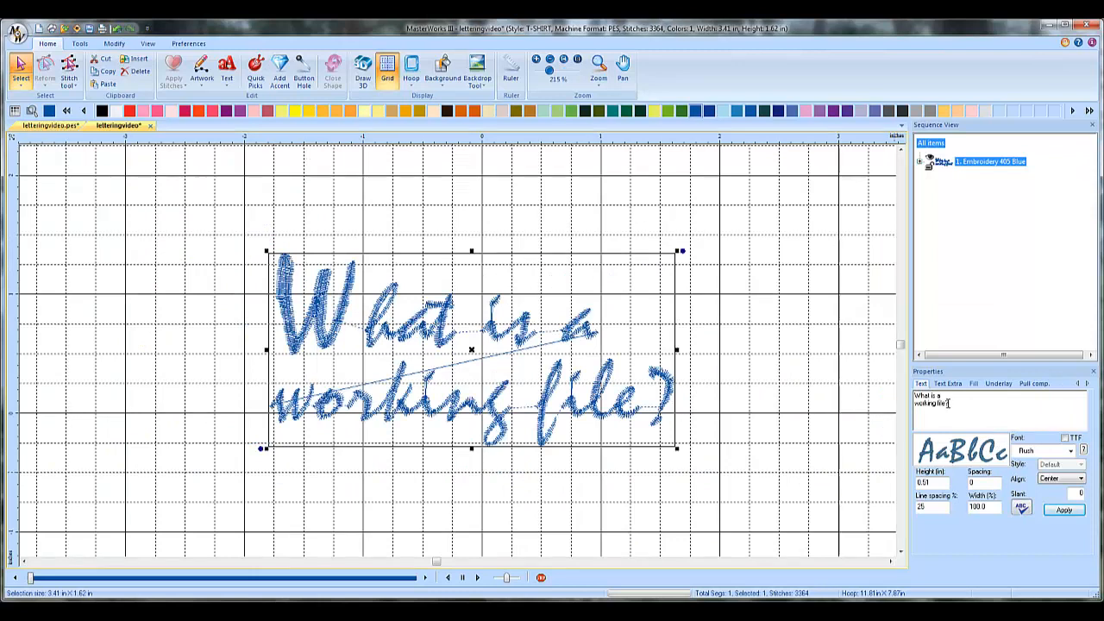
Replace 'working' with 'pes' in the lettering text and apply, dismissing the satin width warning.
double_click(925, 403)
text(pes)
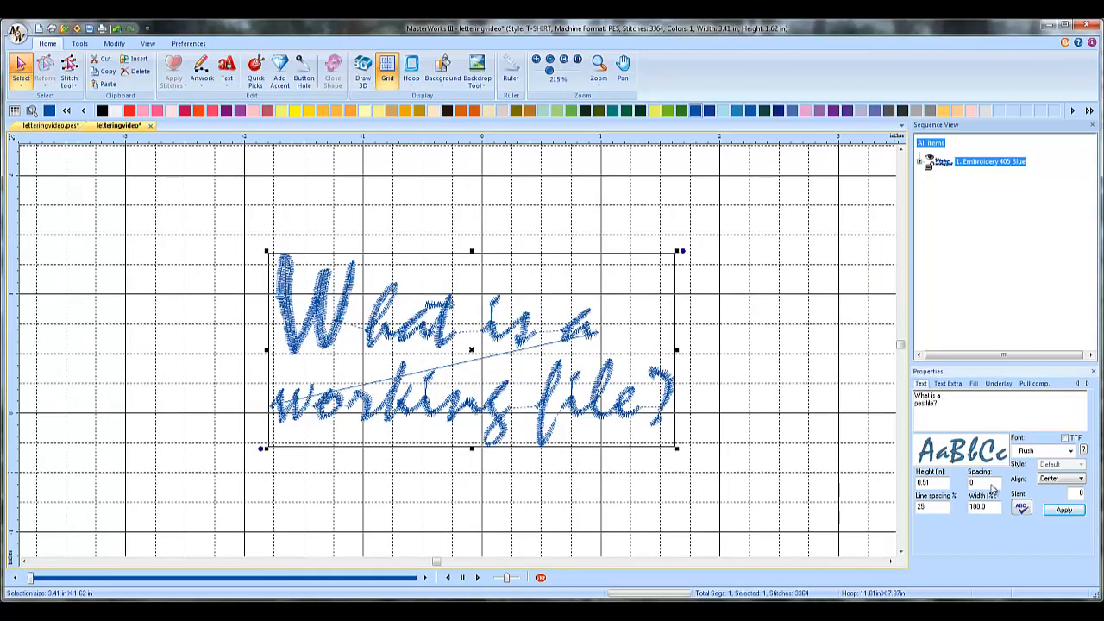
click(1063, 510)
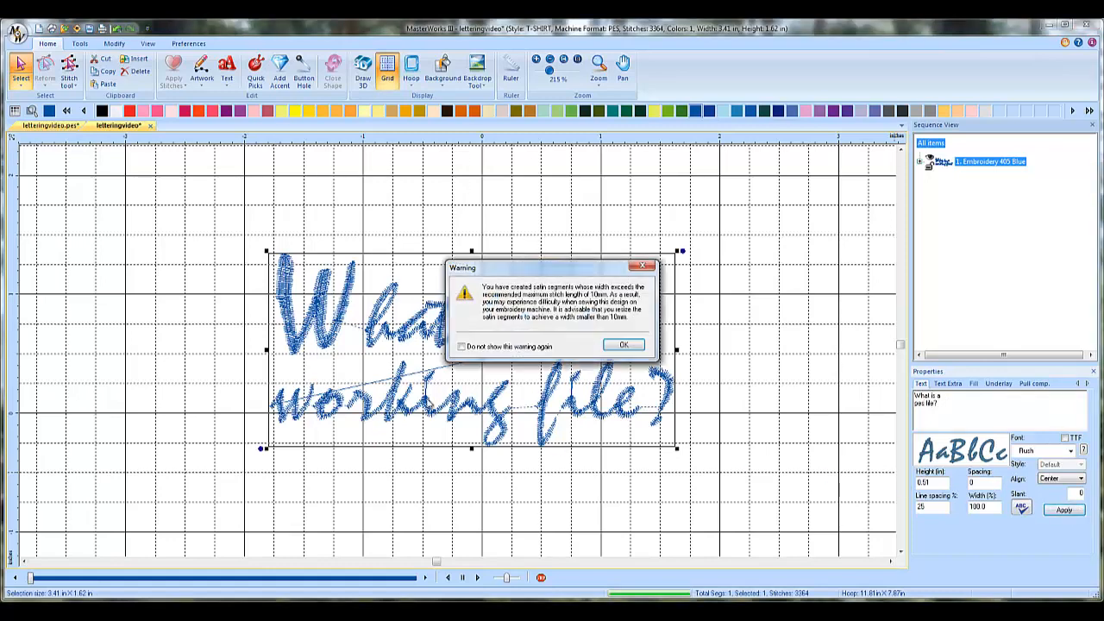
click(623, 344)
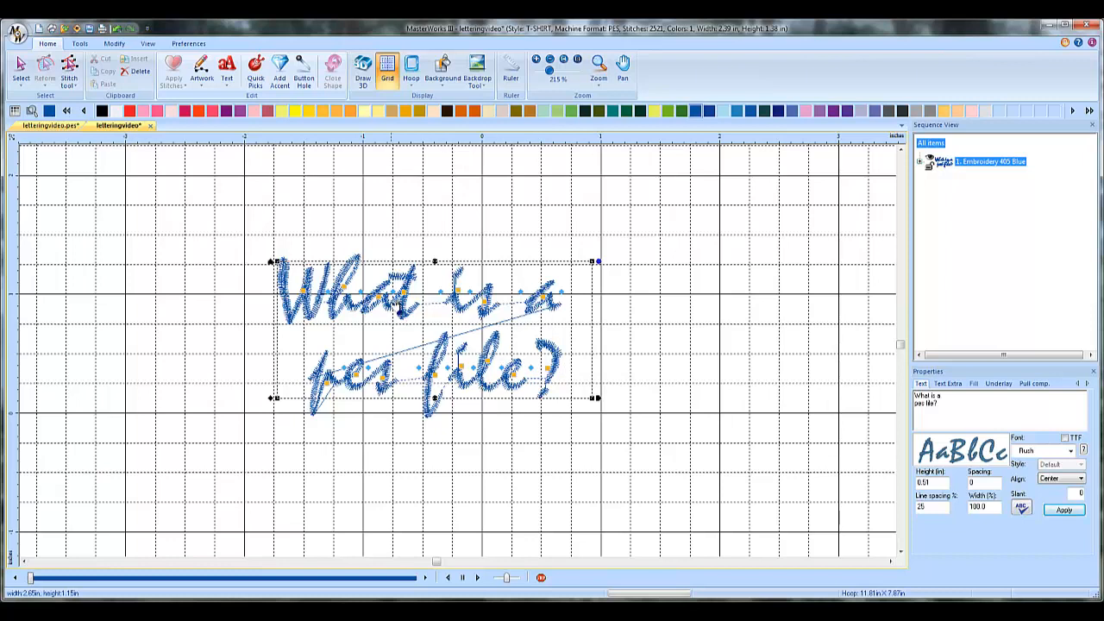
mouse_move(507, 354)
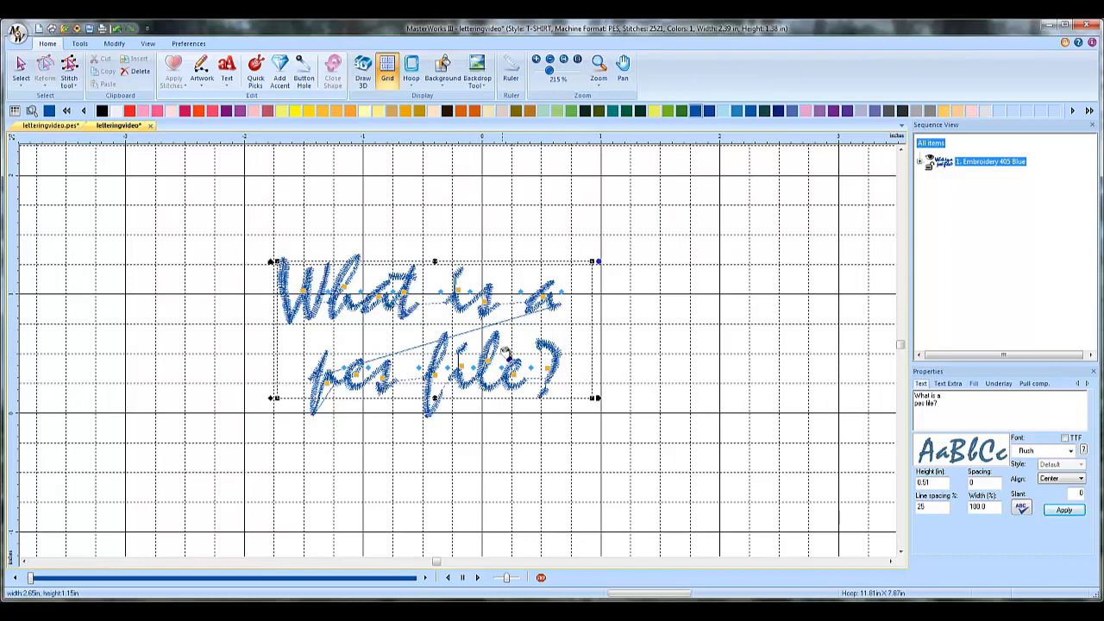
mouse_move(647, 332)
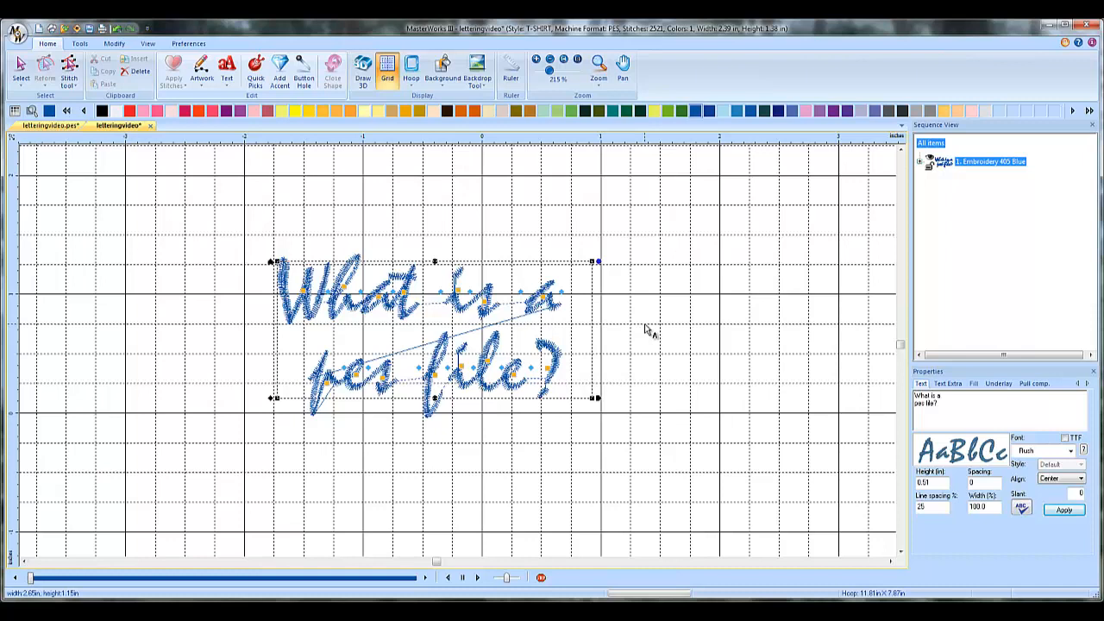
mouse_move(645, 333)
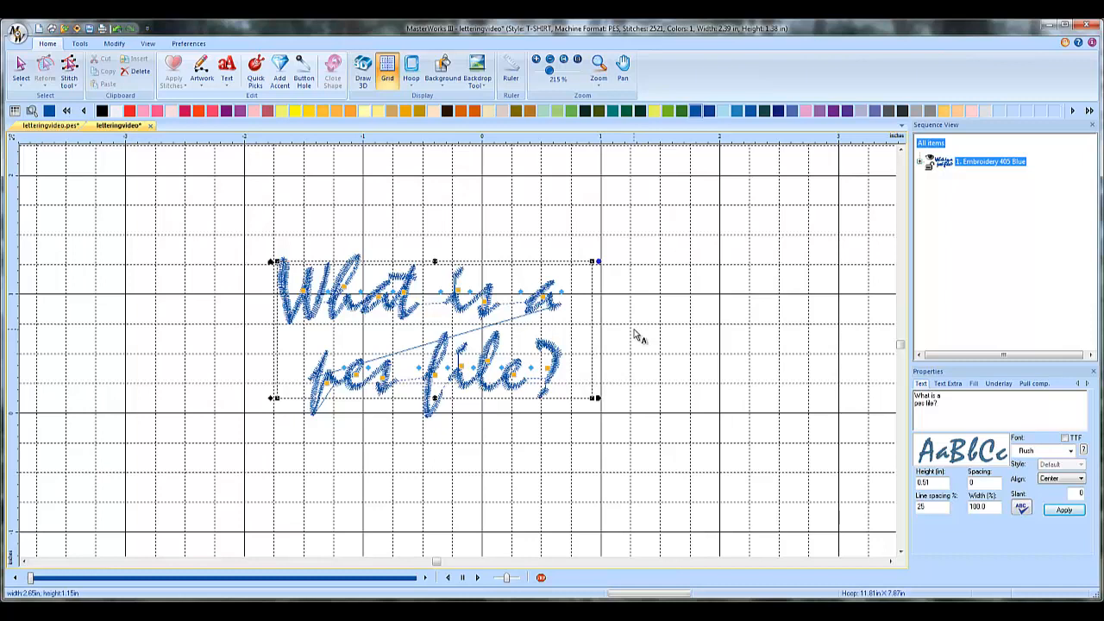
mouse_move(776, 375)
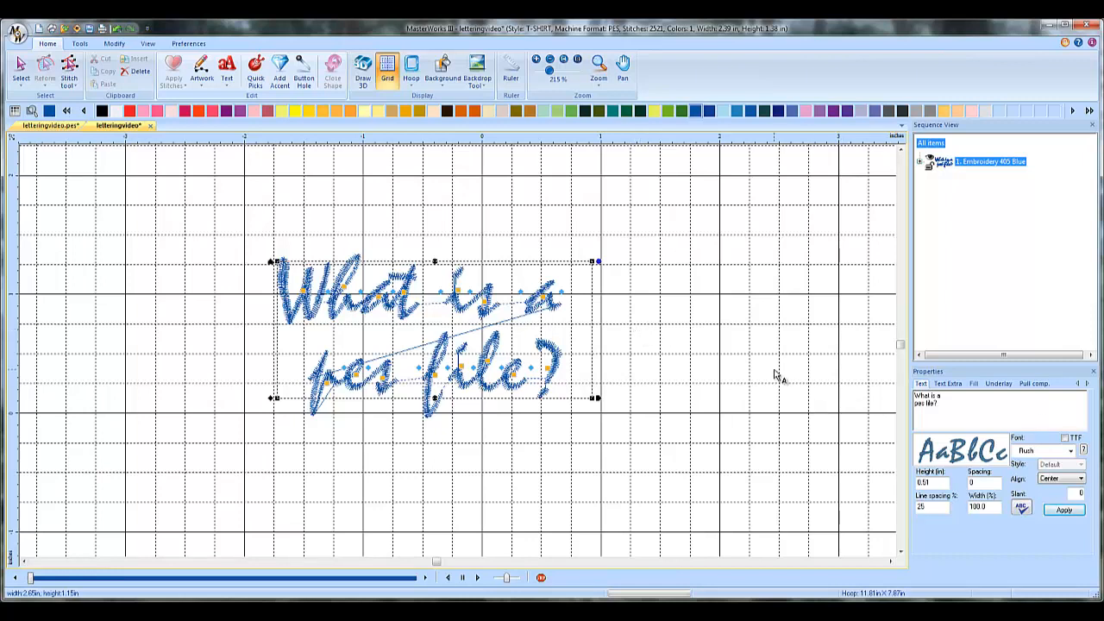